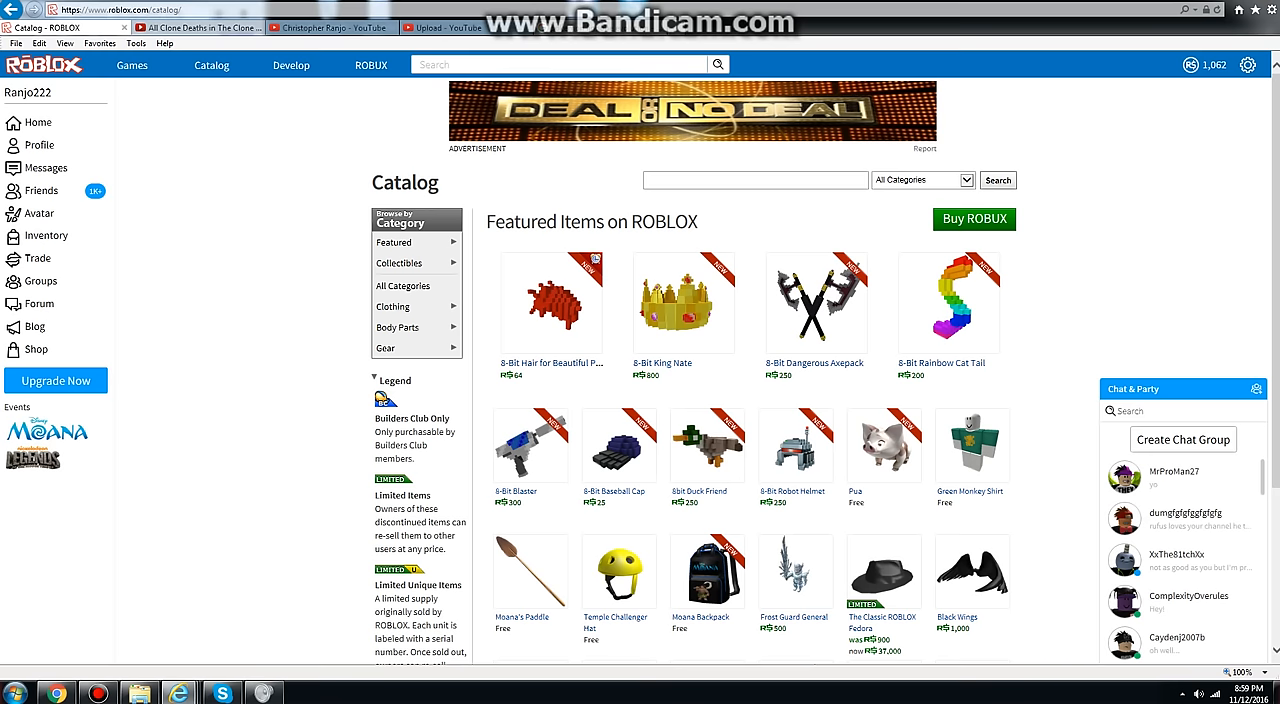
pyautogui.moveTo(550, 300)
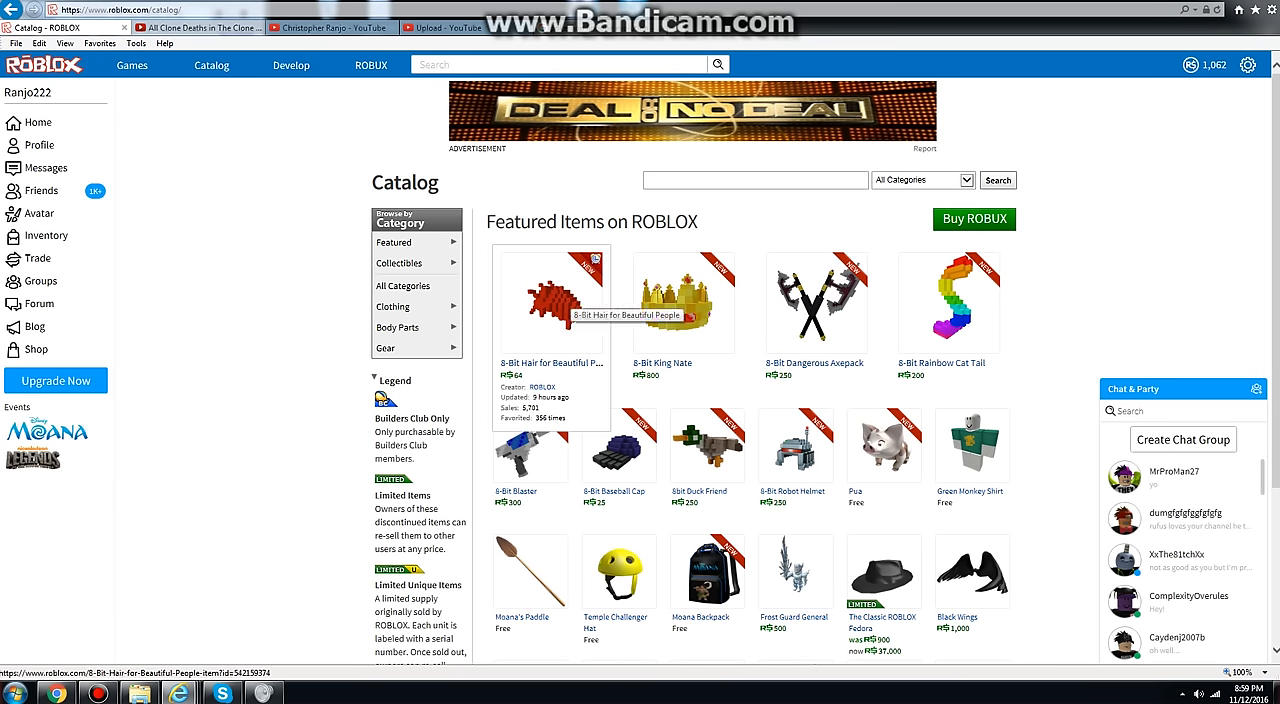
# Step: View the 8-Bit Hair for Beautiful People item page with its 64 Robux price
pyautogui.click(548, 302)
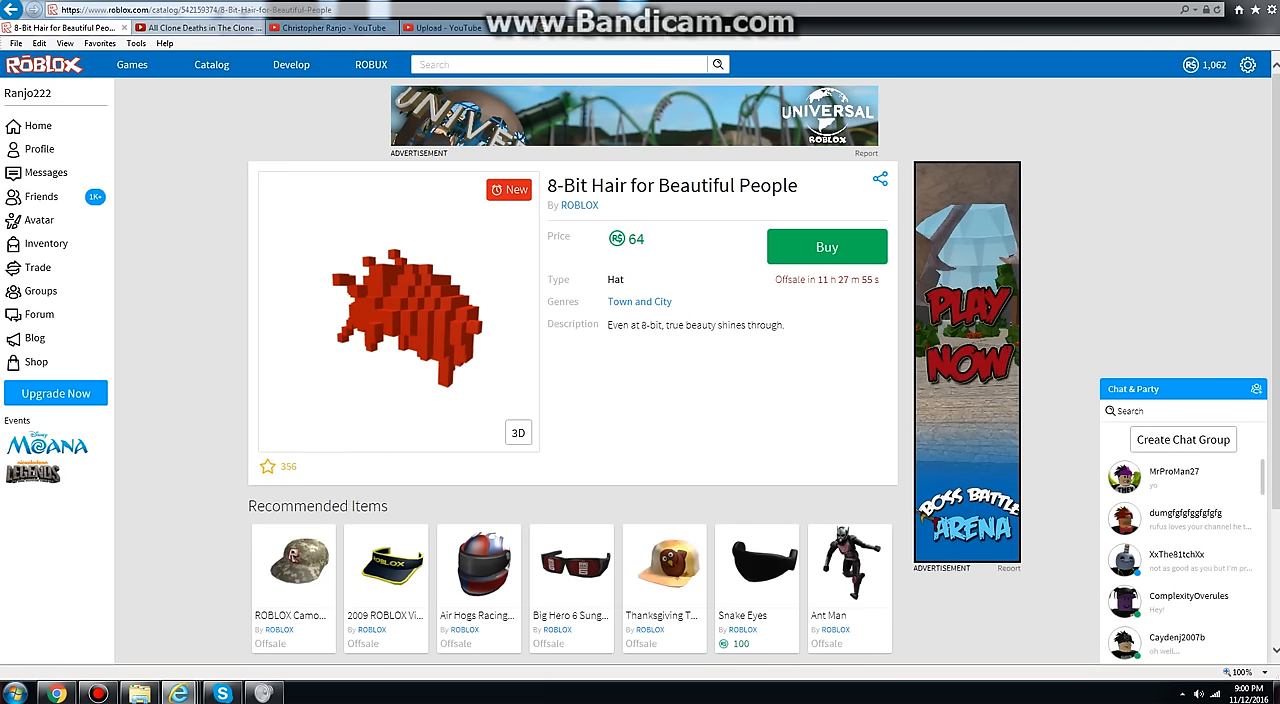
pyautogui.scroll(-3)
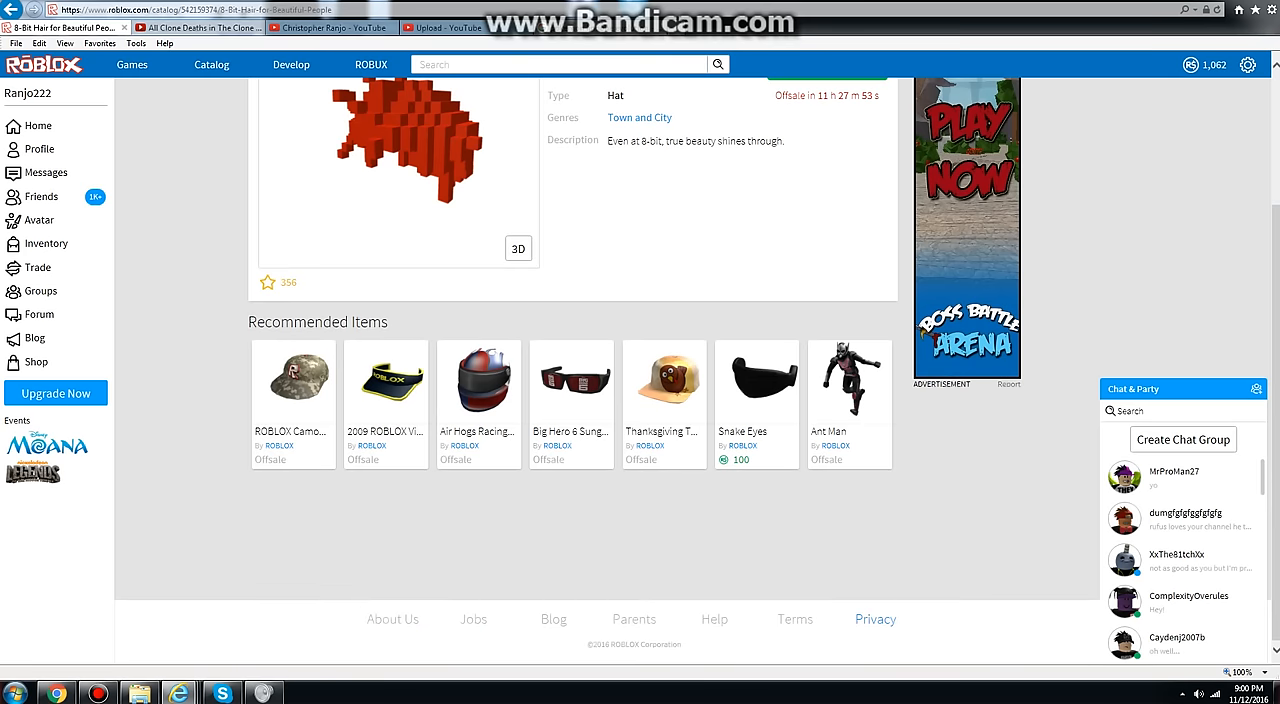
pyautogui.scroll(3)
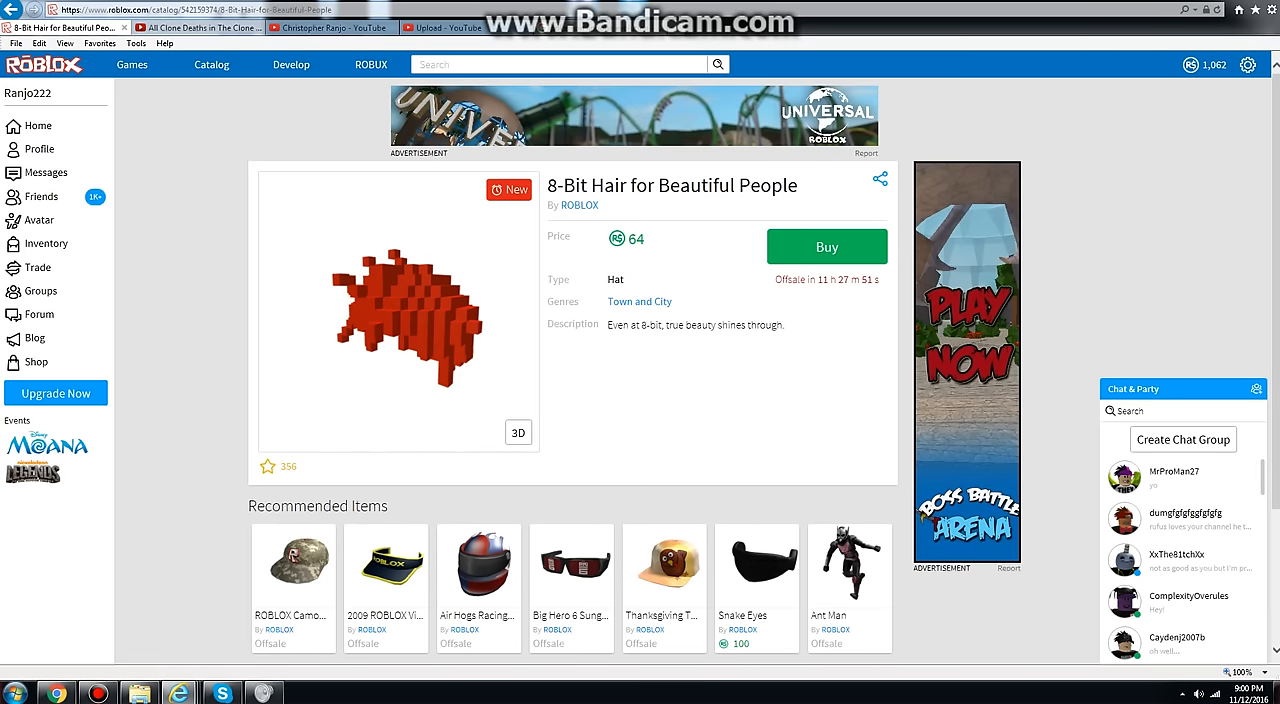
# Step: Purchase the 8-Bit Hair for 64 Robux and confirm with Buy Now
pyautogui.click(826, 246)
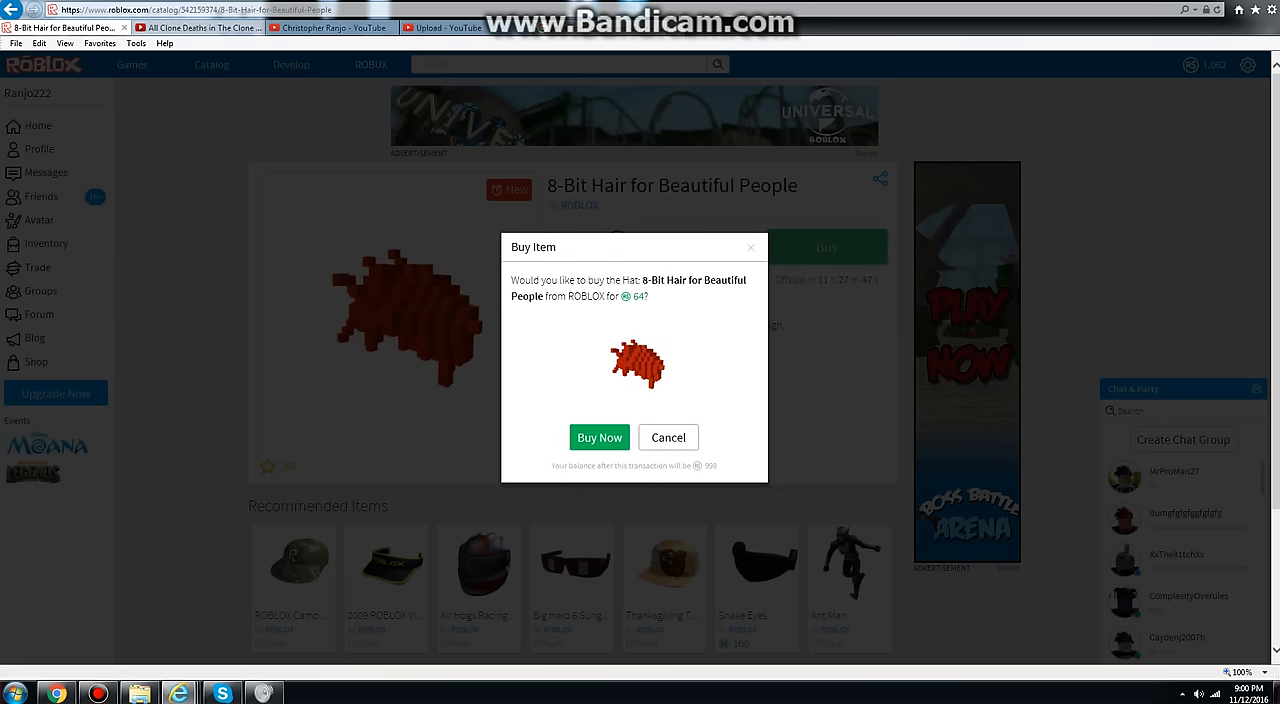
pyautogui.click(600, 436)
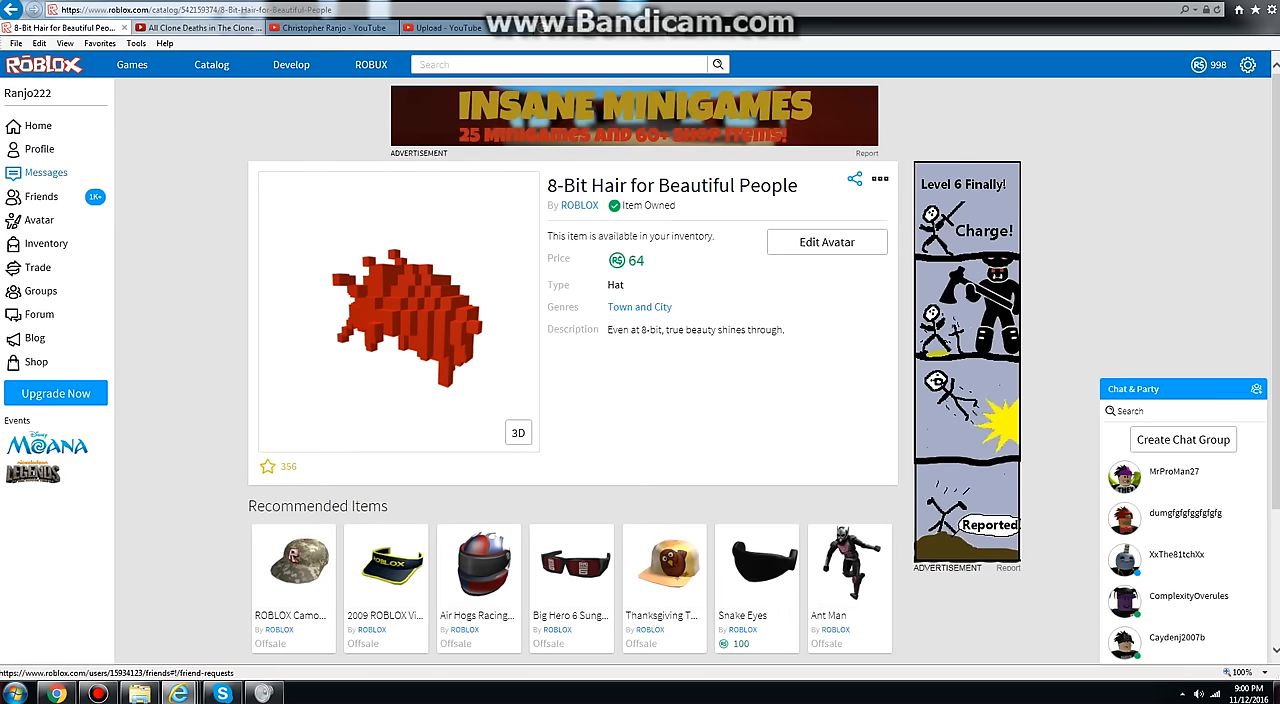
# Step: In the Avatar Customizer, wear the 8-Bit Hair under Hats, replacing the Winged Helmet of Achievement
pyautogui.click(826, 242)
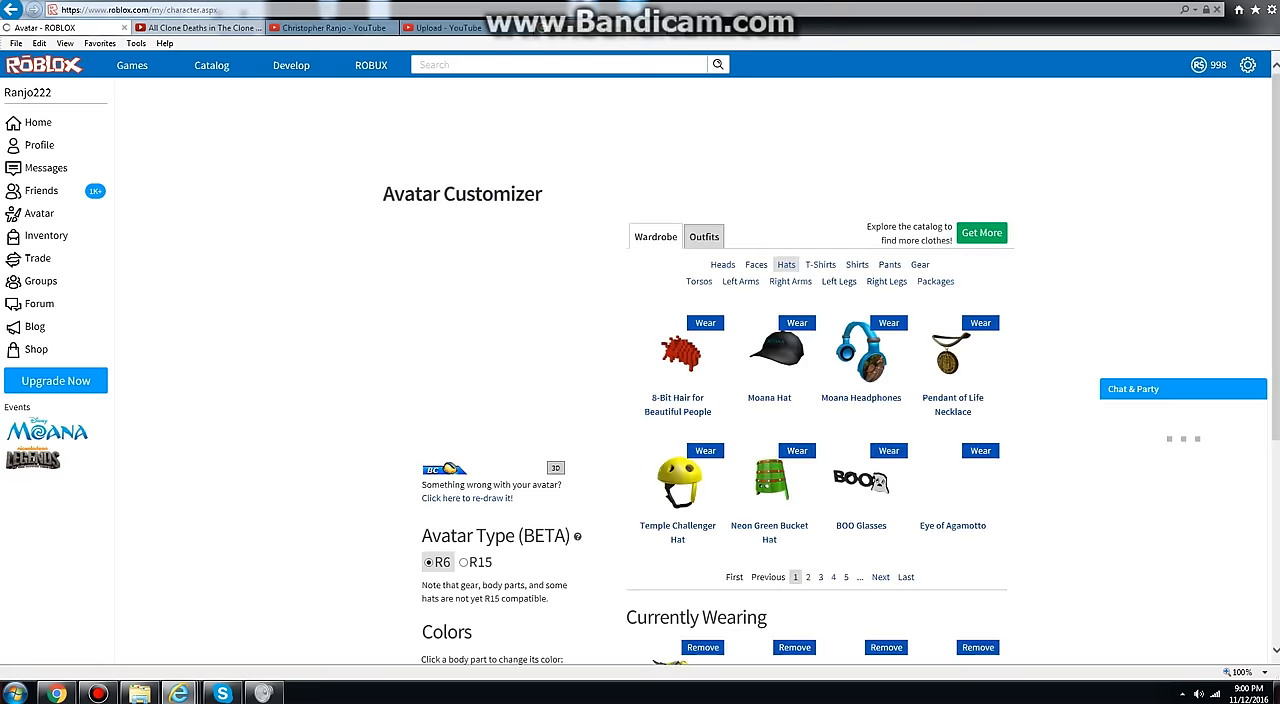
pyautogui.scroll(-3)
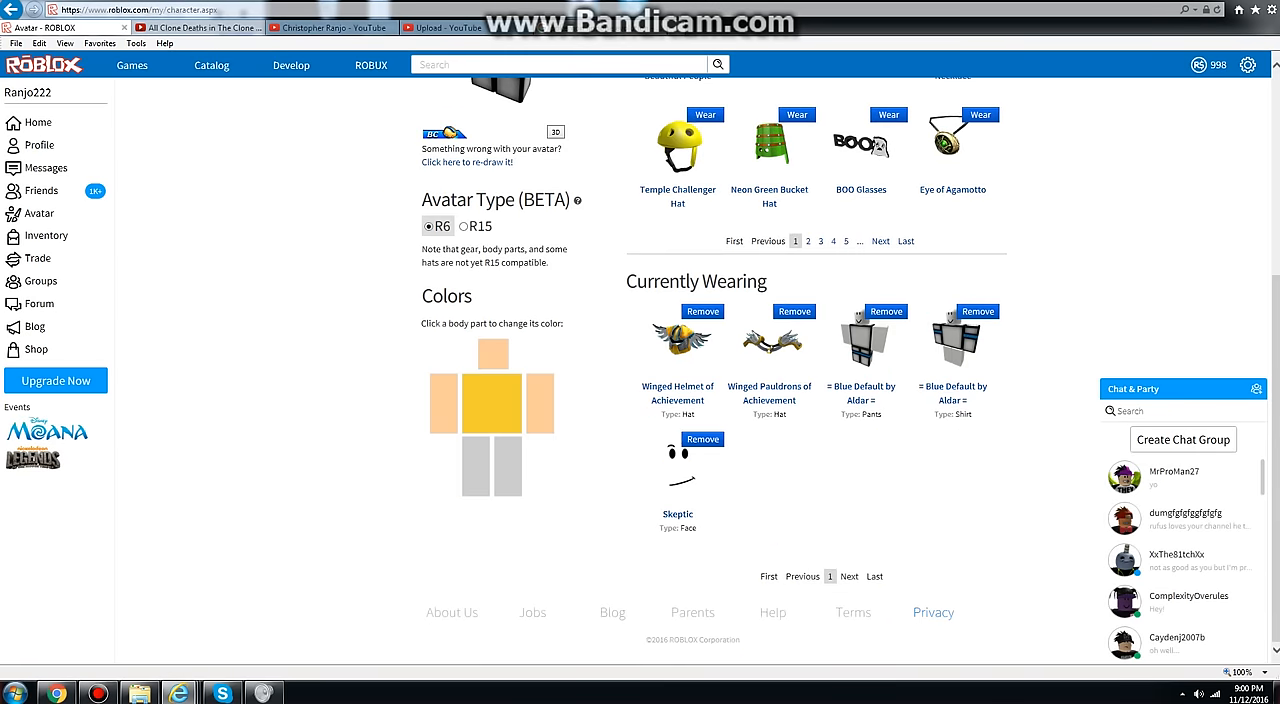
pyautogui.scroll(3)
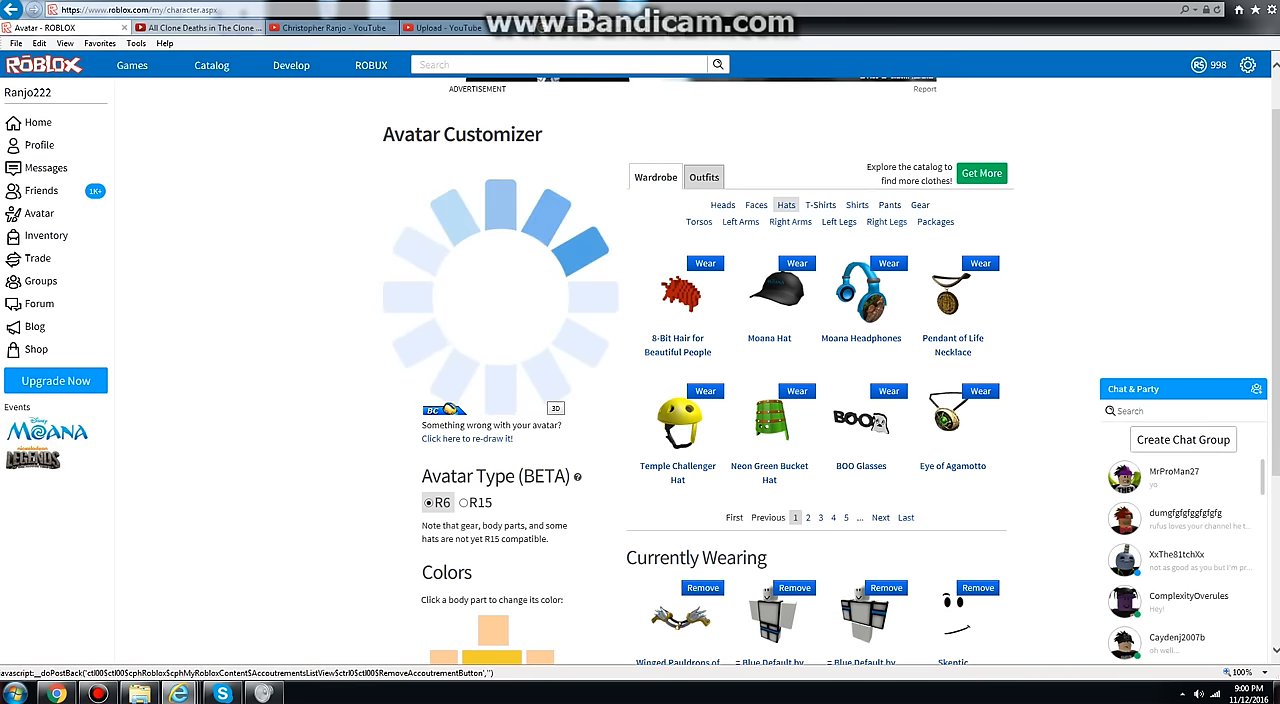
pyautogui.click(704, 264)
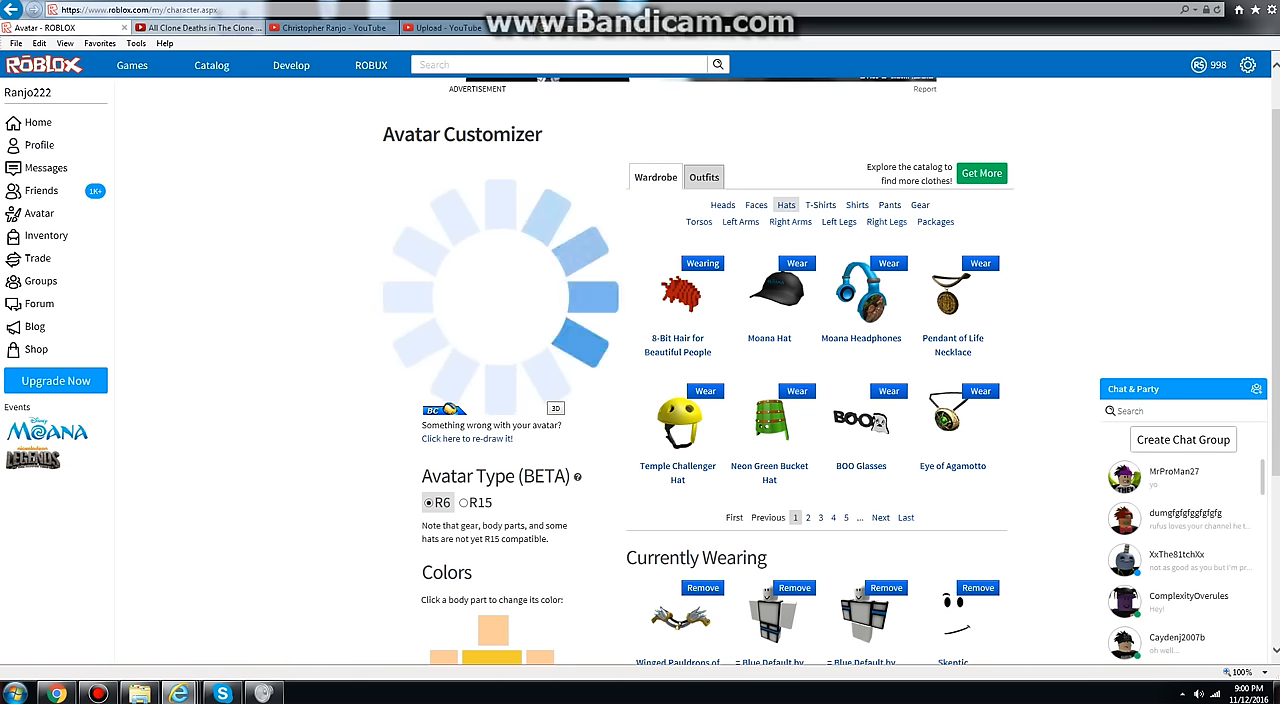
pyautogui.moveTo(772, 416)
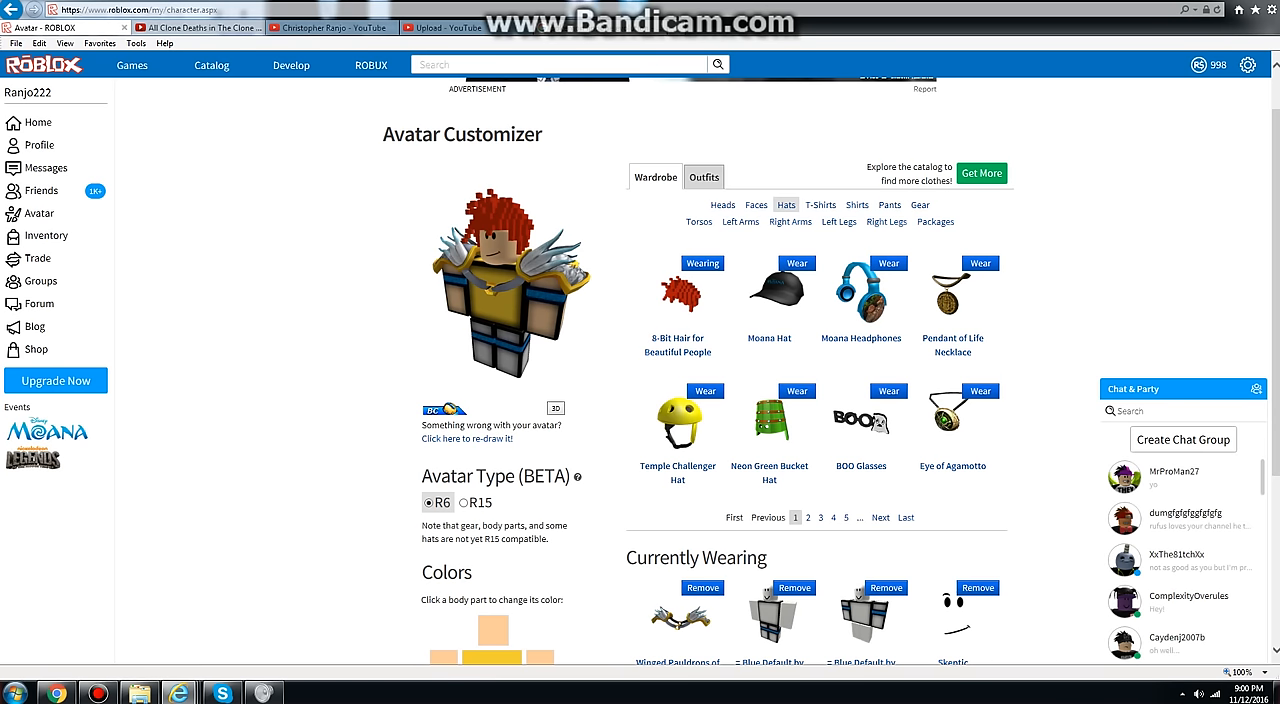
pyautogui.click(554, 408)
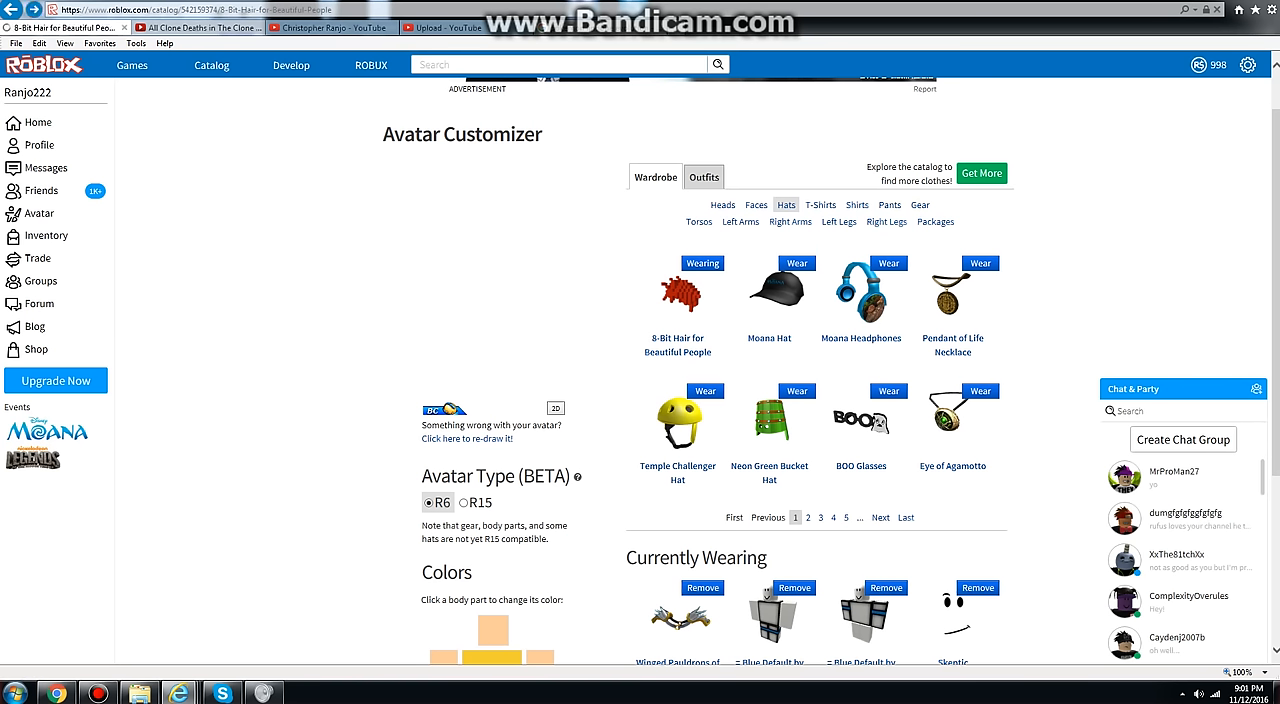
# Step: From Ranjo222's profile Creations, reach the Robloxian Marines RM. (training) game page
pyautogui.click(132, 64)
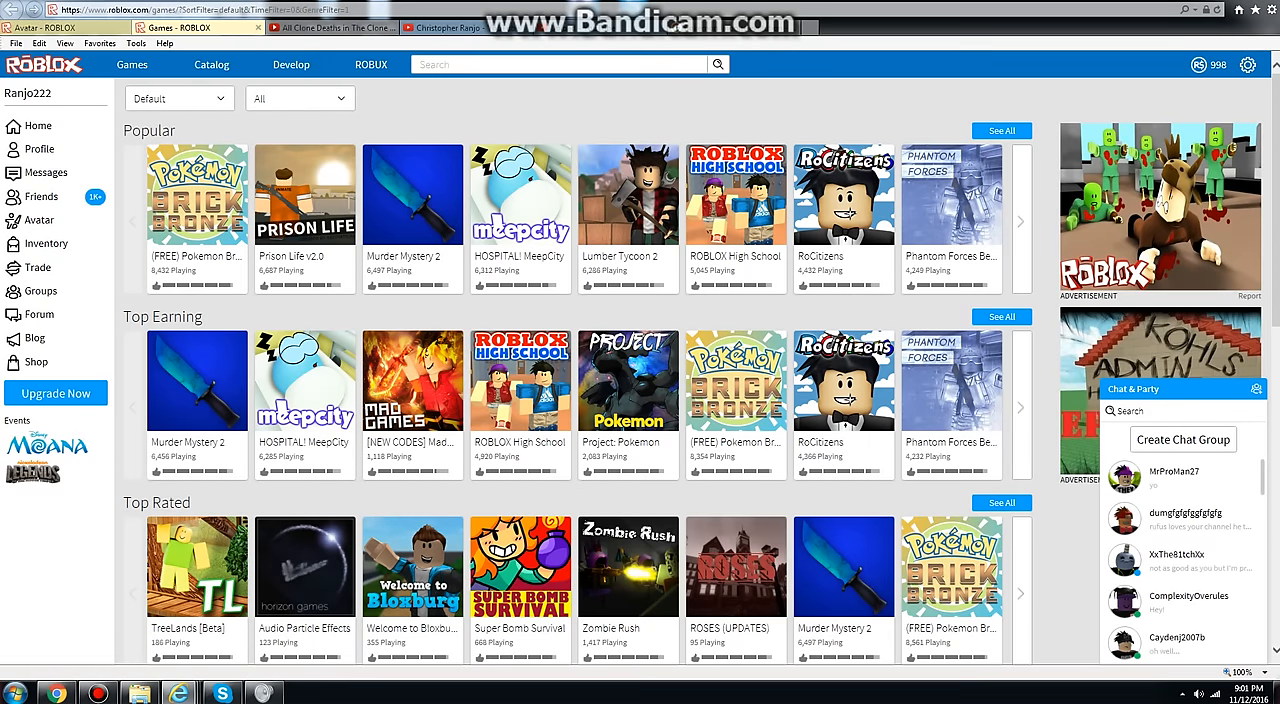
pyautogui.moveTo(40, 148)
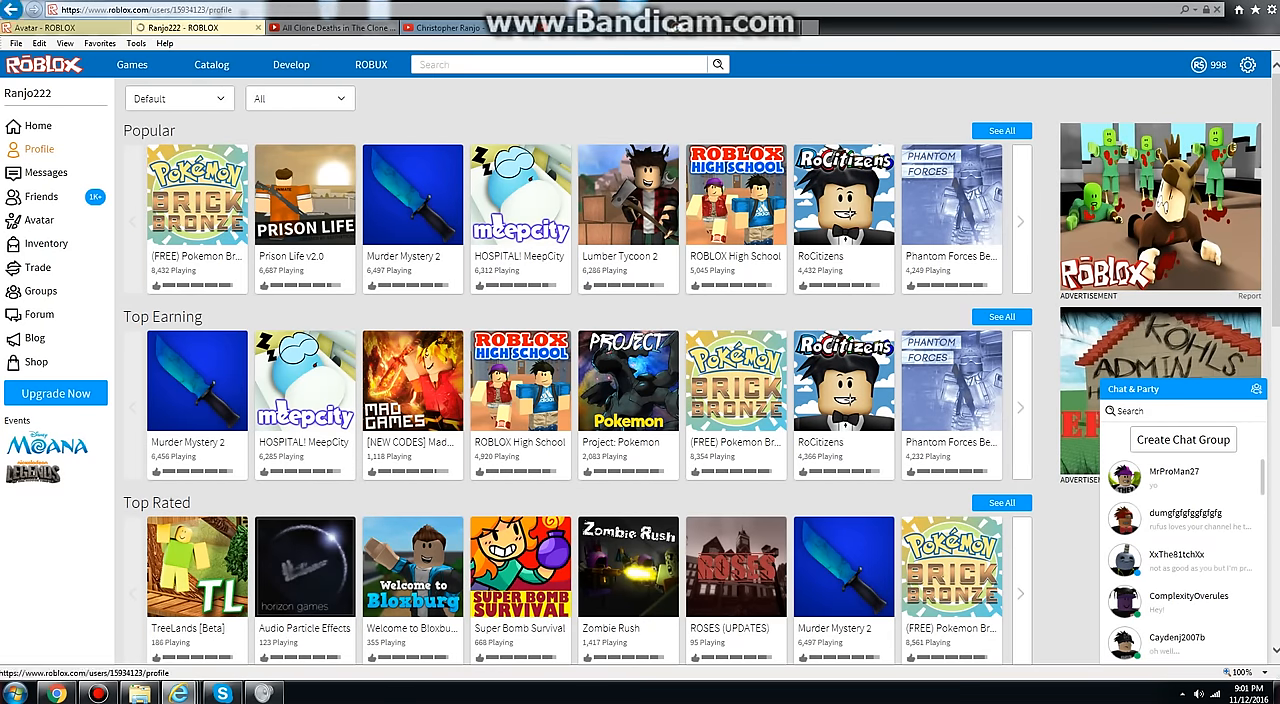
pyautogui.click(44, 148)
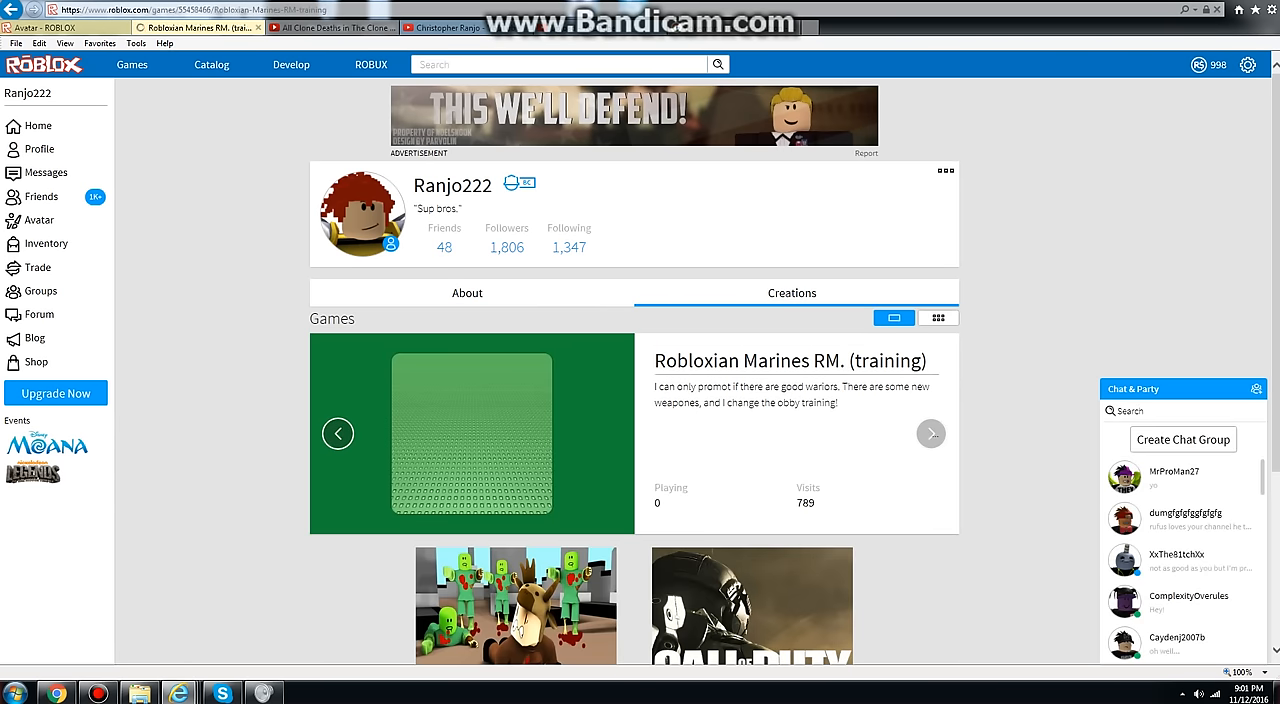
pyautogui.click(468, 432)
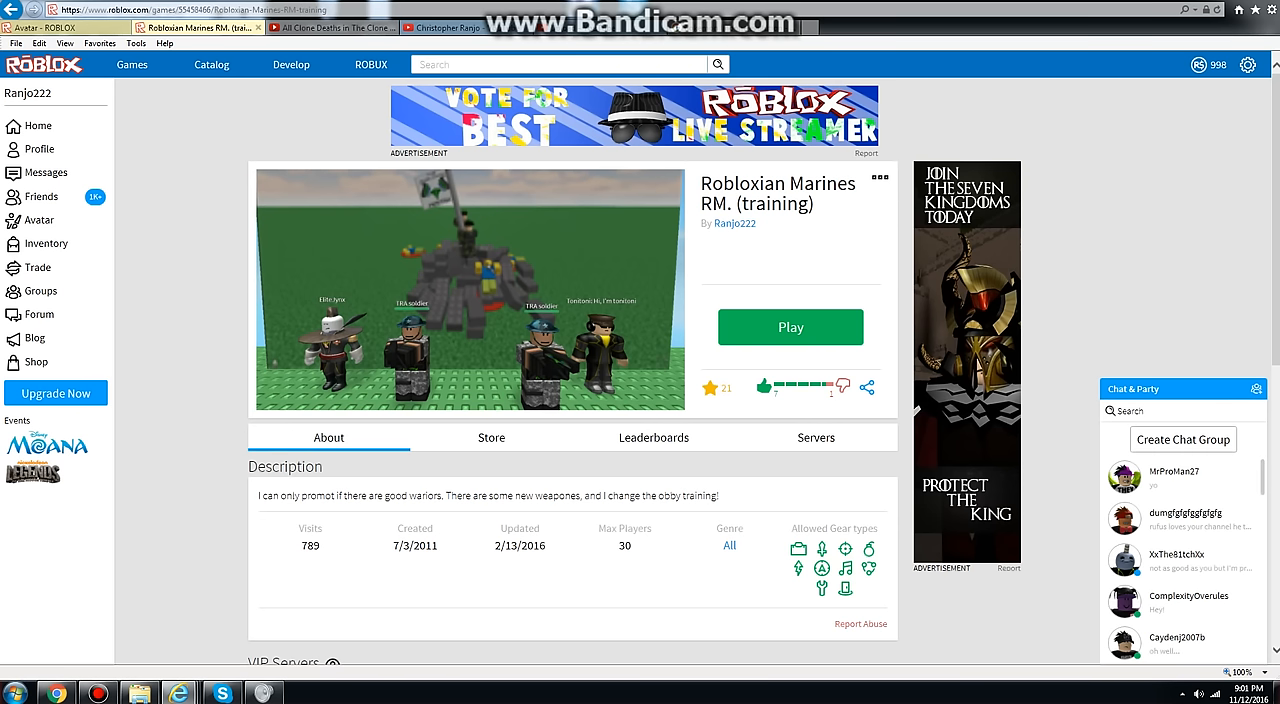
# Step: Play Robloxian Marines RM. (training) so the red-haired avatar spawns on the green baseplate
pyautogui.click(790, 328)
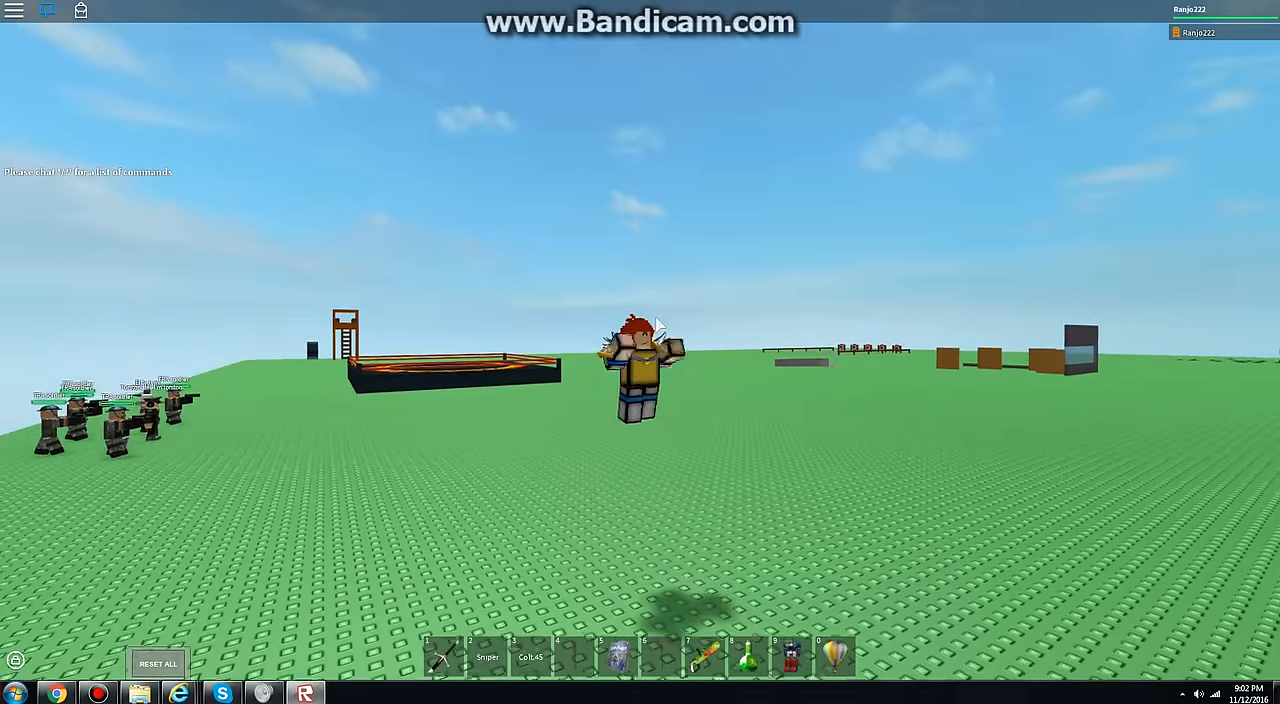
pyautogui.click(660, 656)
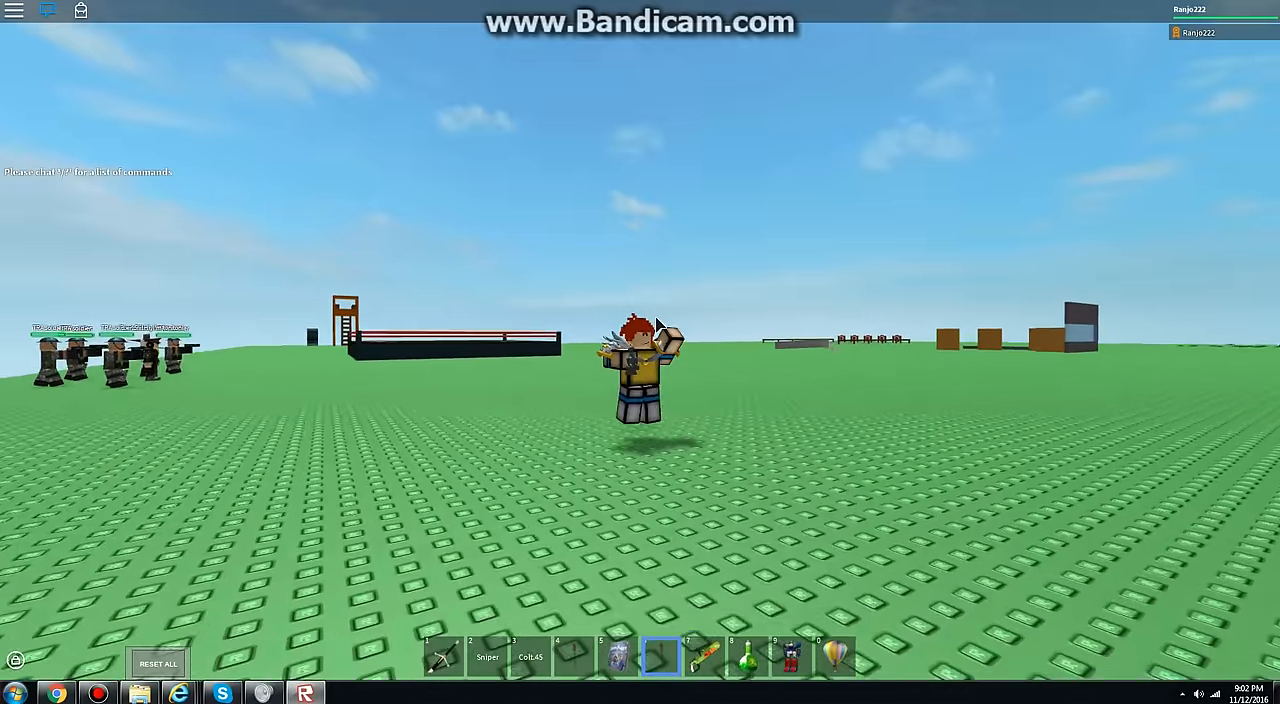